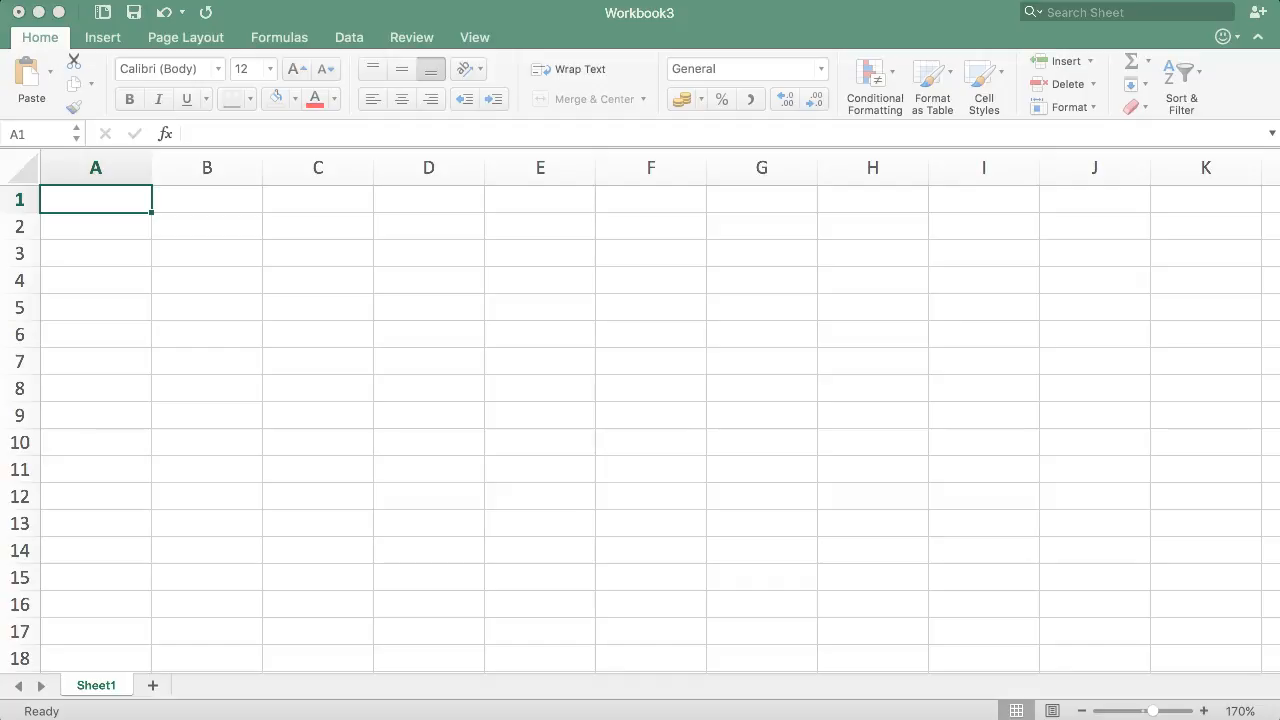
{"action": "mouse_move", "coordinate": [100, 290]}
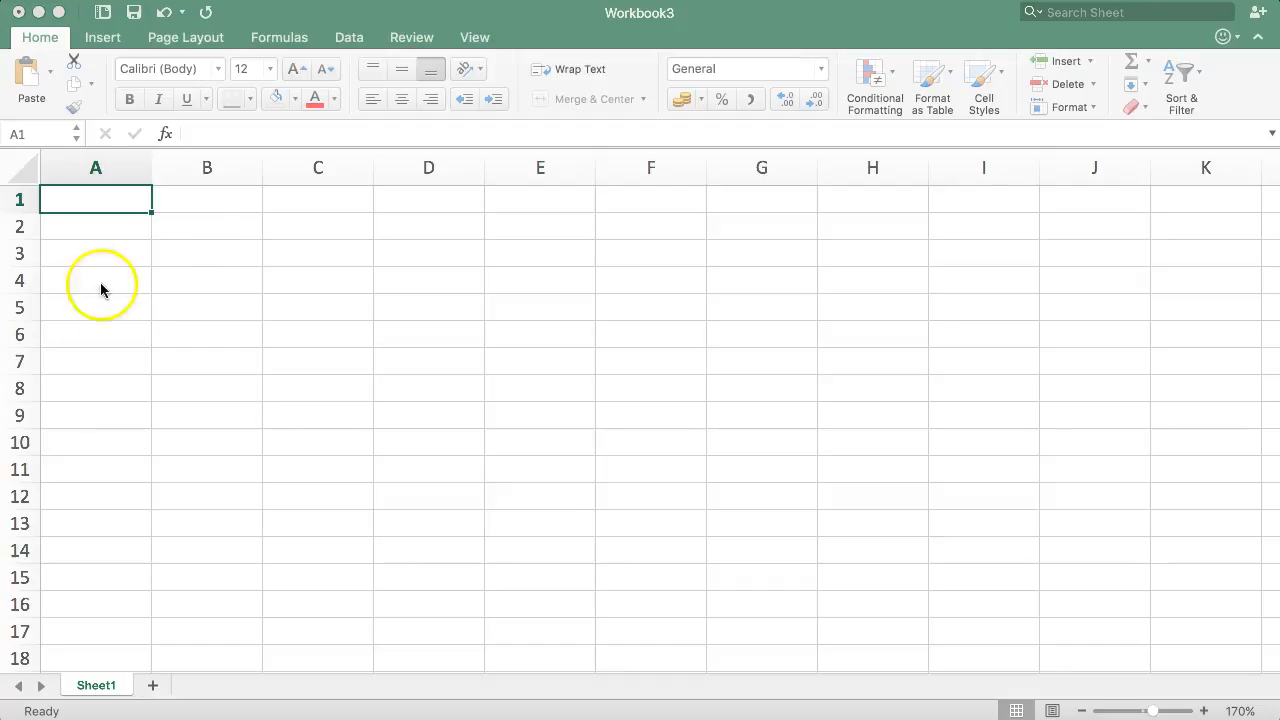
Start the formula =ROWS( in cell A1
{"action": "left_click", "coordinate": [208, 226]}
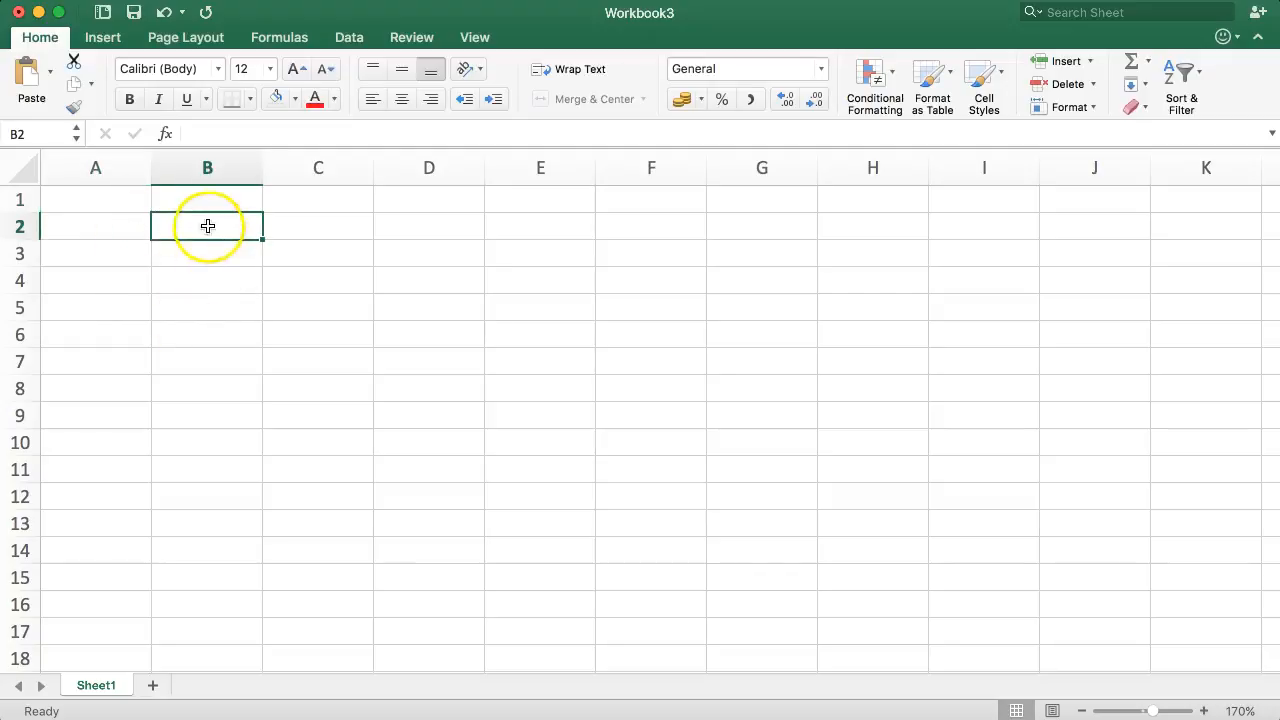
{"action": "left_click_drag", "start_coordinate": [208, 226], "coordinate": [208, 280]}
{"action": "type", "text": "="}
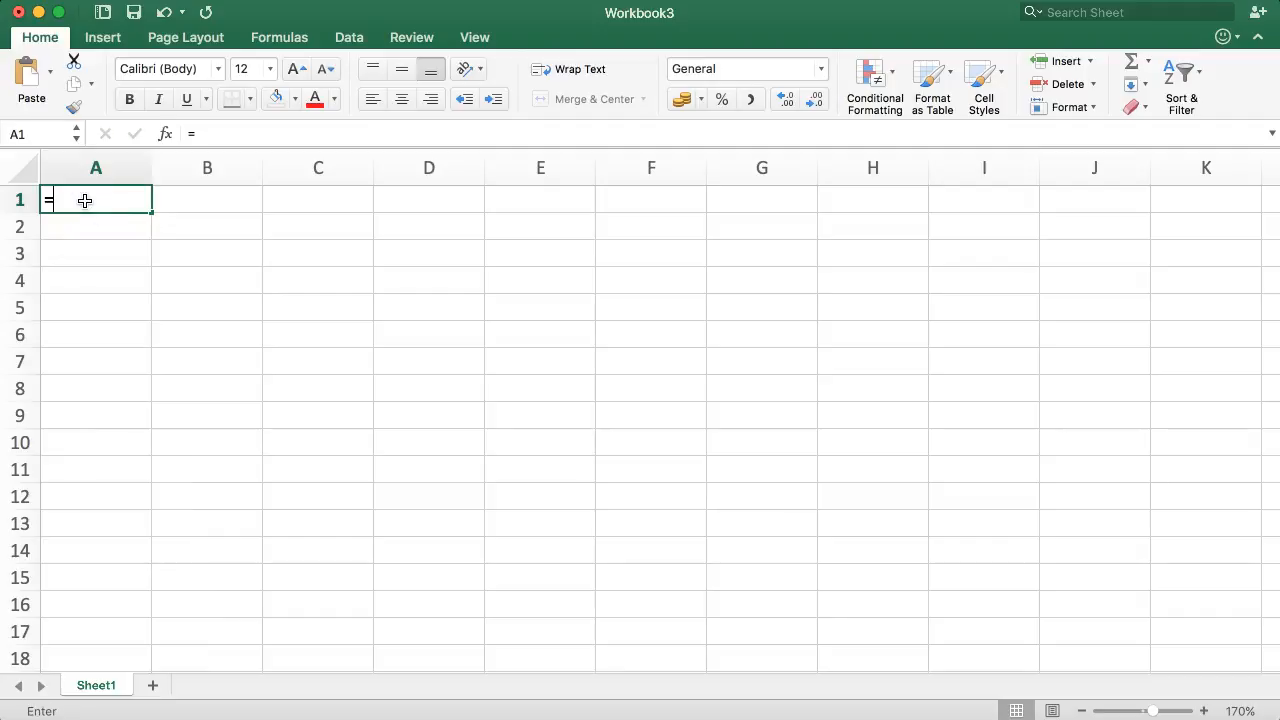
{"action": "type", "text": "ROWS("}
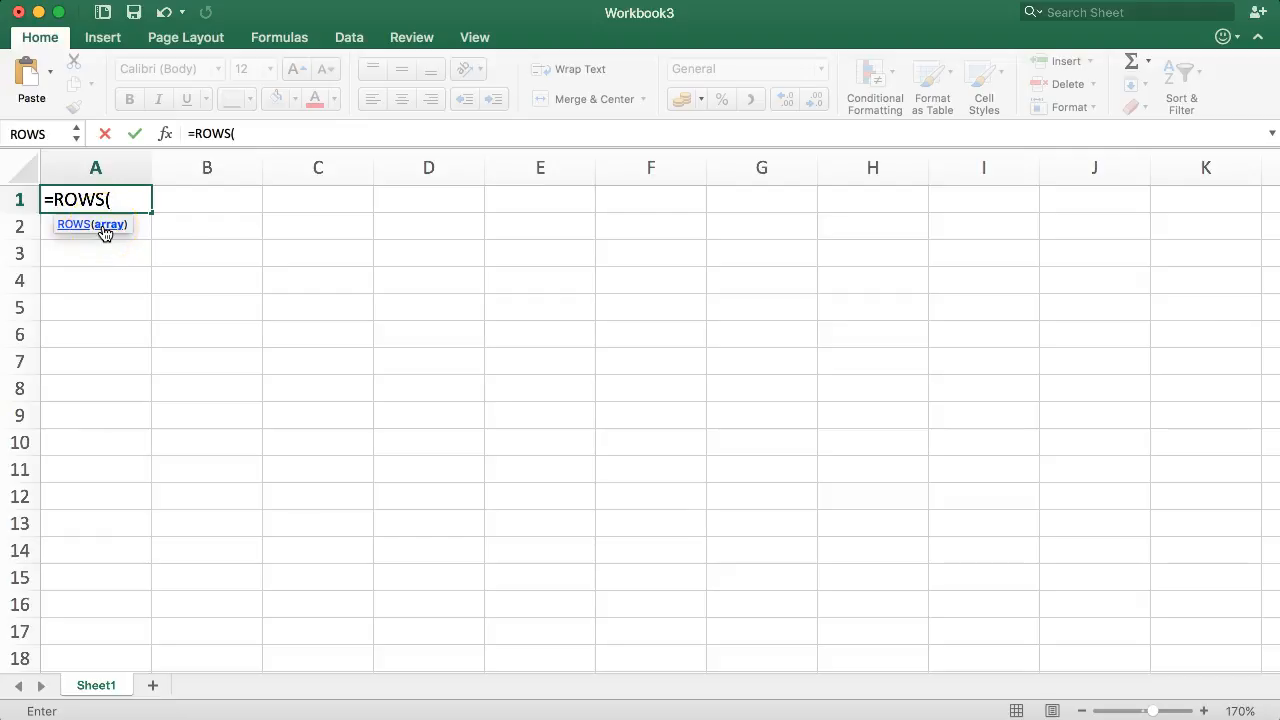
Use the Formula Builder to supply B2:B5 as the ROWS array argument, giving result 4
{"action": "left_click", "coordinate": [164, 132]}
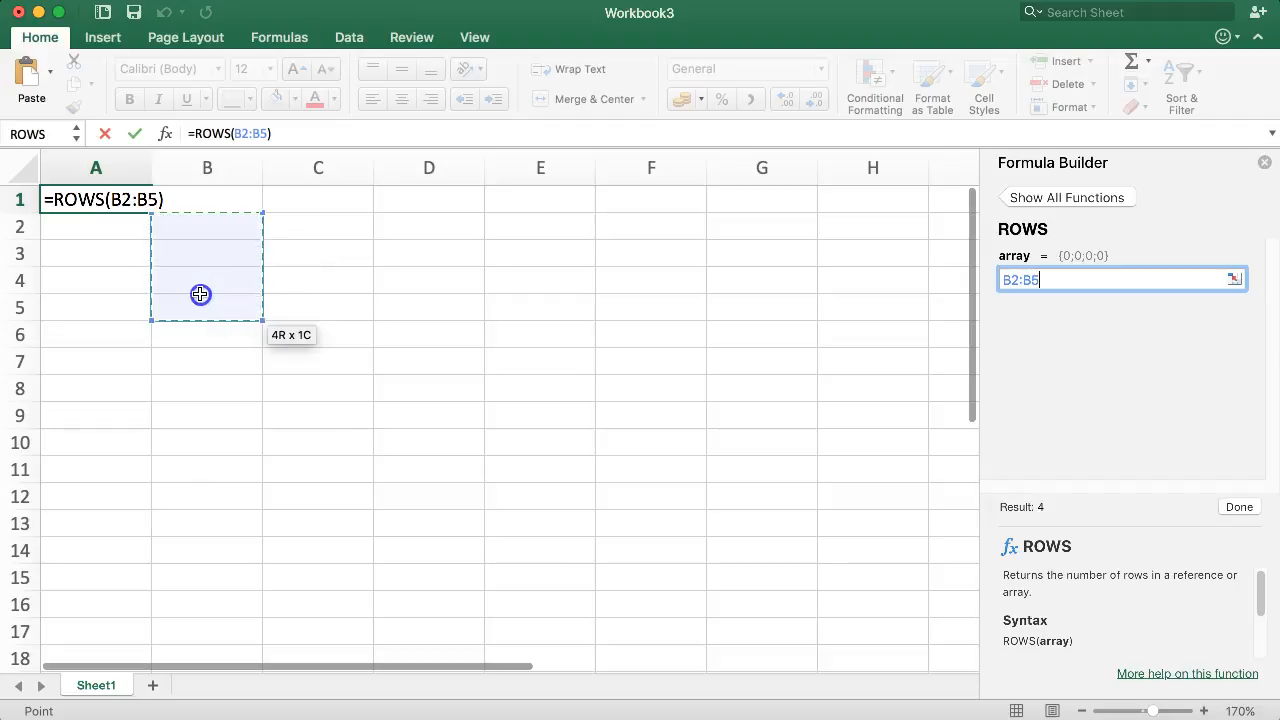
{"action": "mouse_move", "coordinate": [1146, 492]}
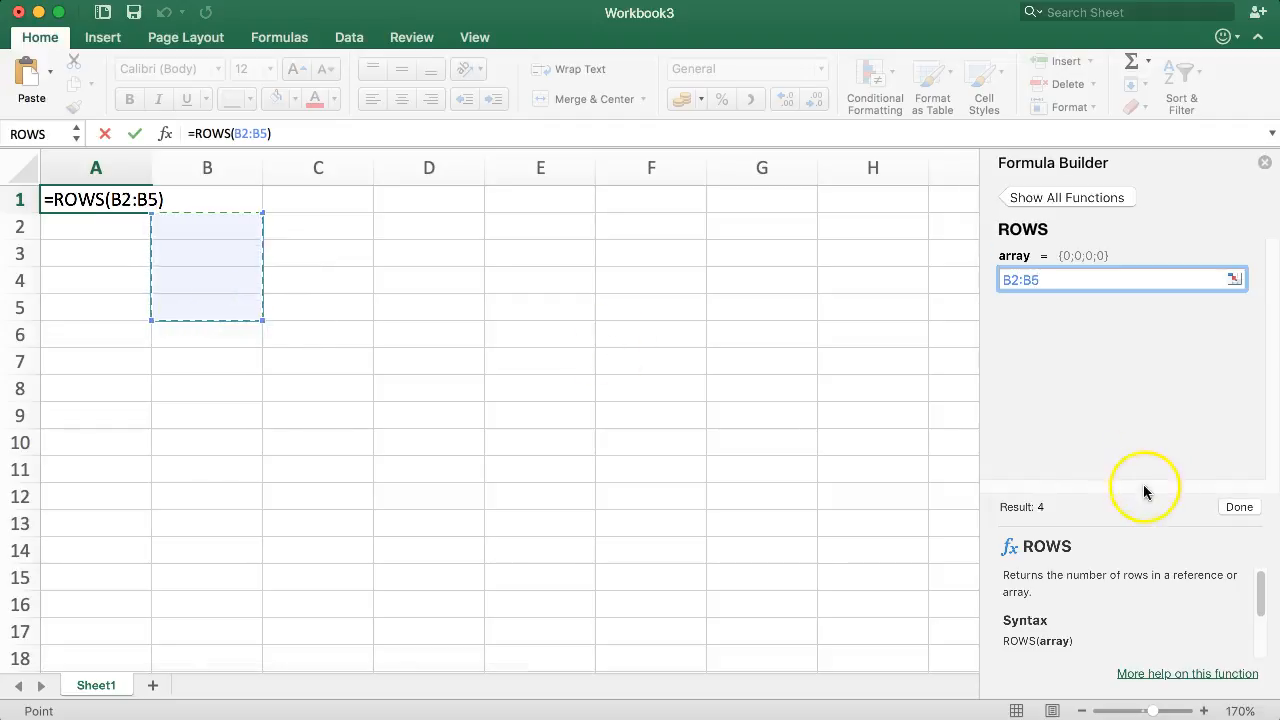
{"action": "mouse_move", "coordinate": [1240, 508]}
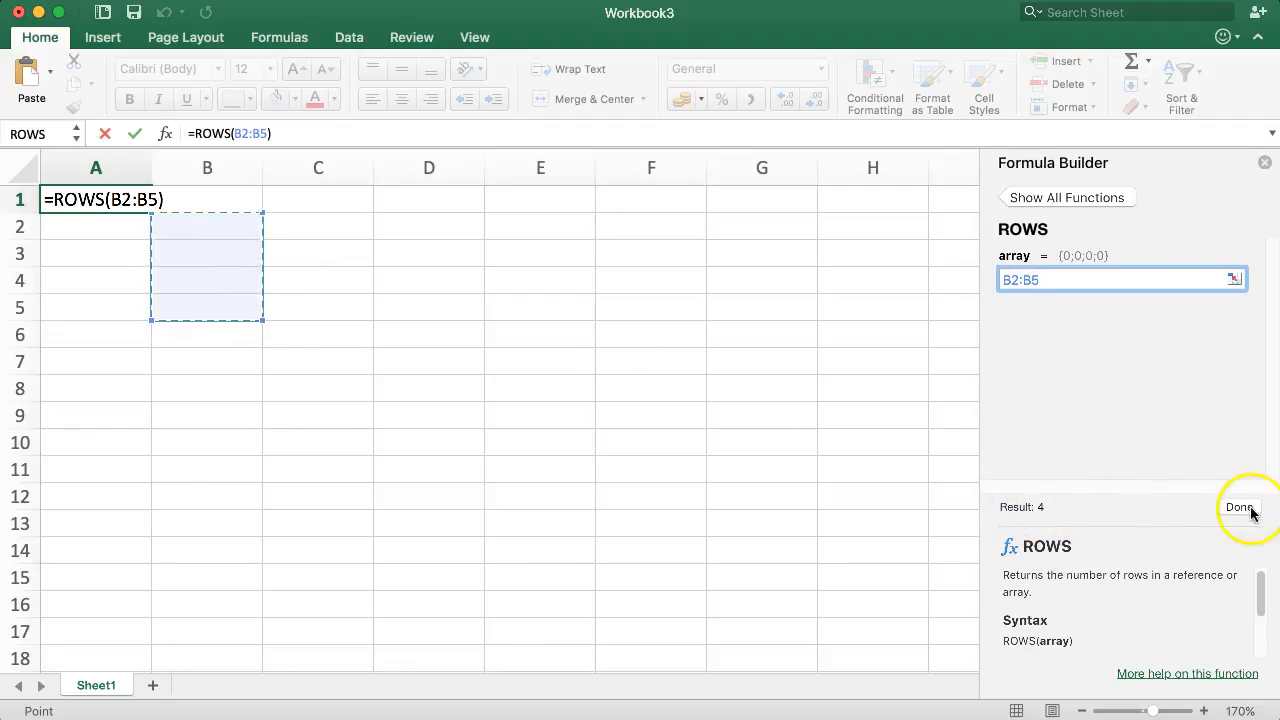
Change the range to B2:B3 and commit, so A1 shows 2
{"action": "left_click", "coordinate": [1240, 508]}
{"action": "type", "text": "3"}
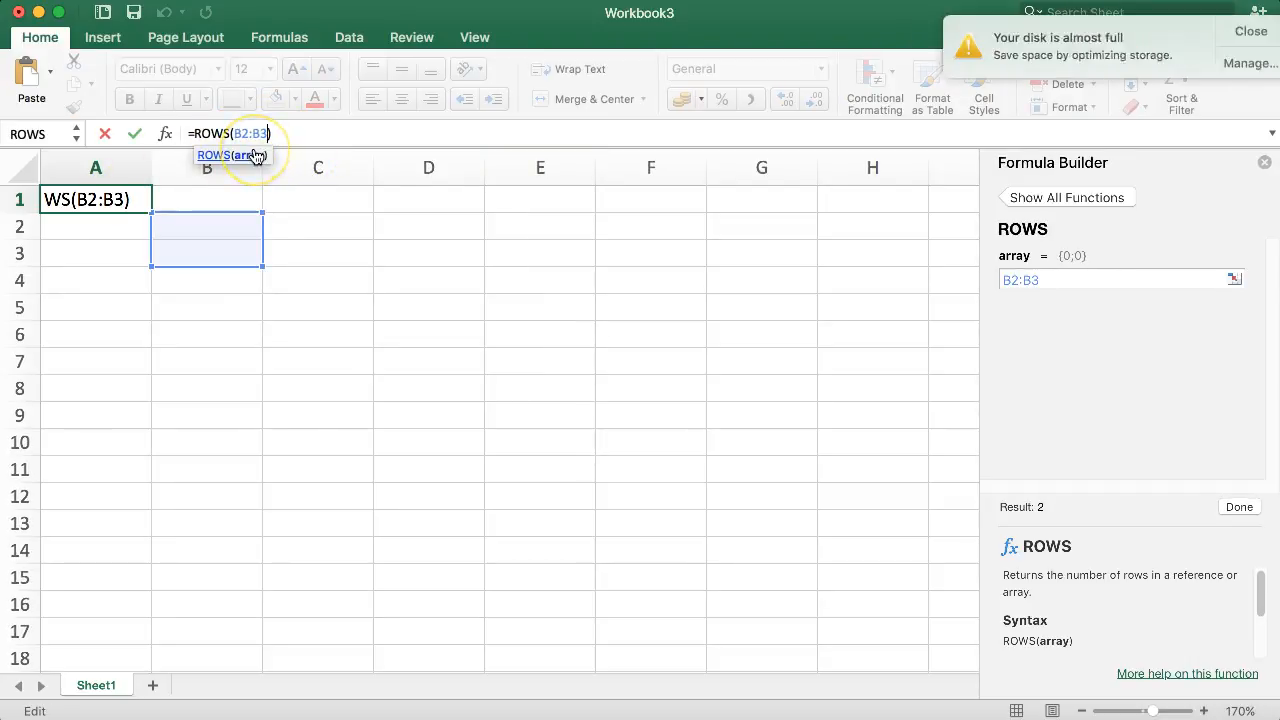
{"action": "key", "text": "Return"}
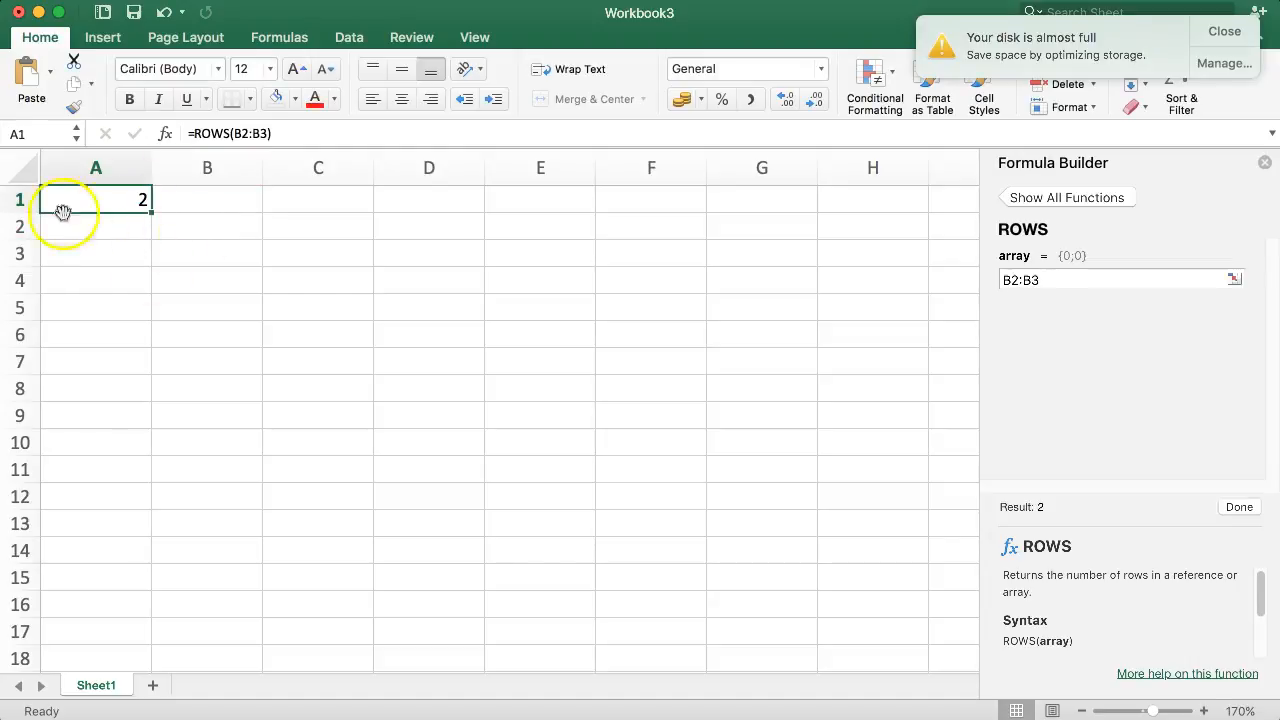
{"action": "mouse_move", "coordinate": [240, 230]}
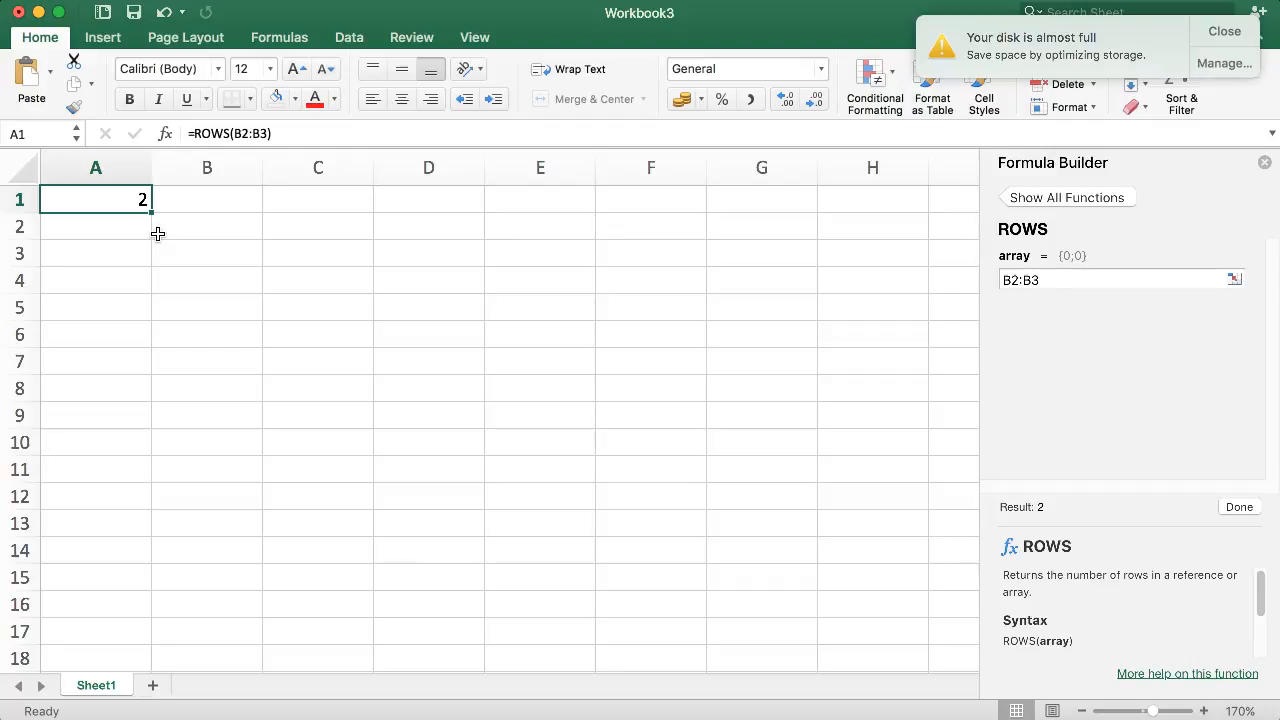
{"action": "mouse_move", "coordinate": [158, 238]}
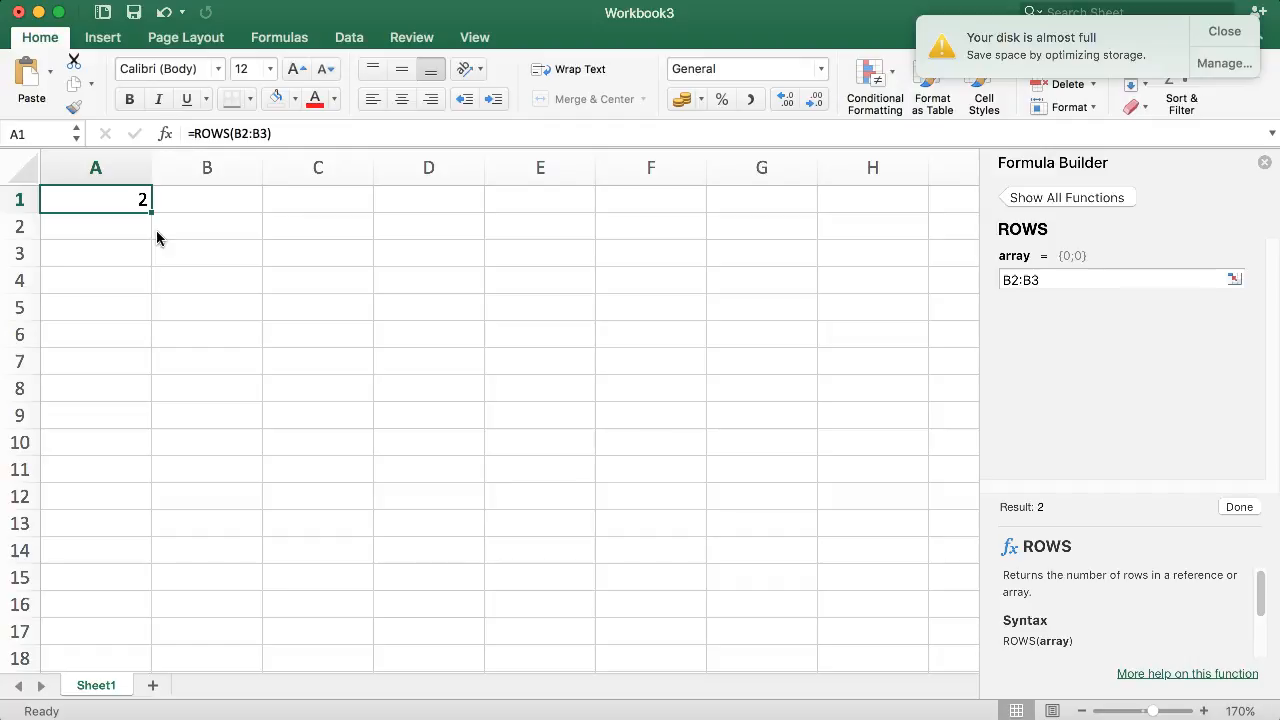